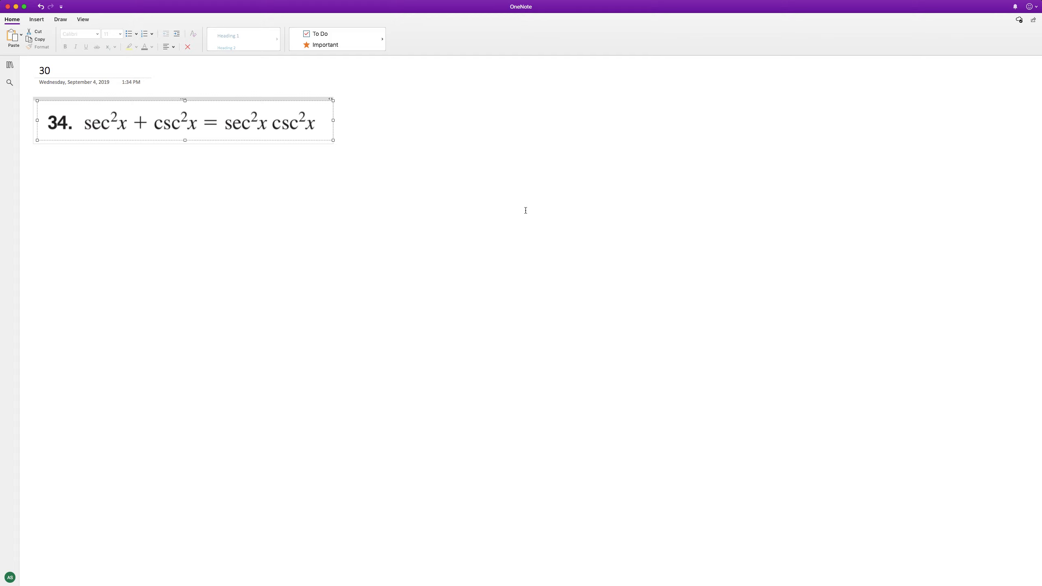
# Step: Switch to pen ink to handwrite 1/cos²x below the typed identity
pyautogui.click(60, 19)
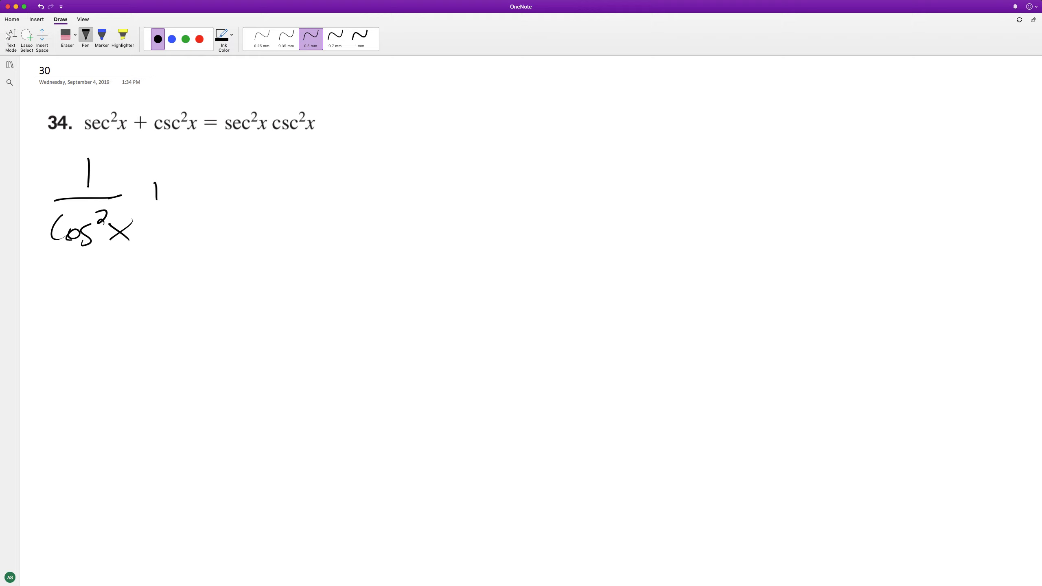
# Step: Ink + 1/sin²x beside 1/cos²x, then start sin²x on a lower line
pyautogui.moveTo(153, 189); pyautogui.dragTo(206, 212)
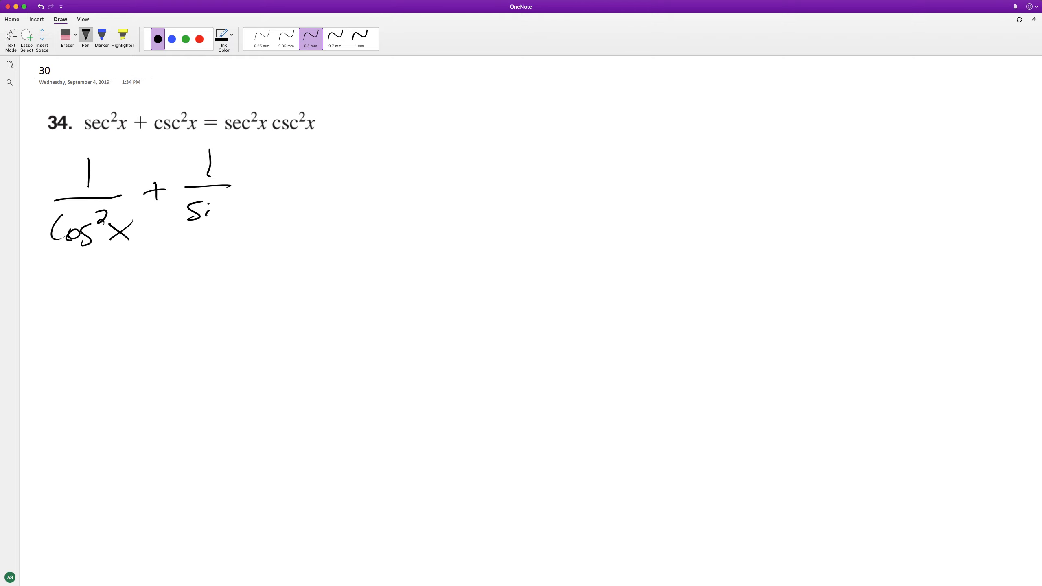
pyautogui.moveTo(216, 212); pyautogui.dragTo(259, 205)
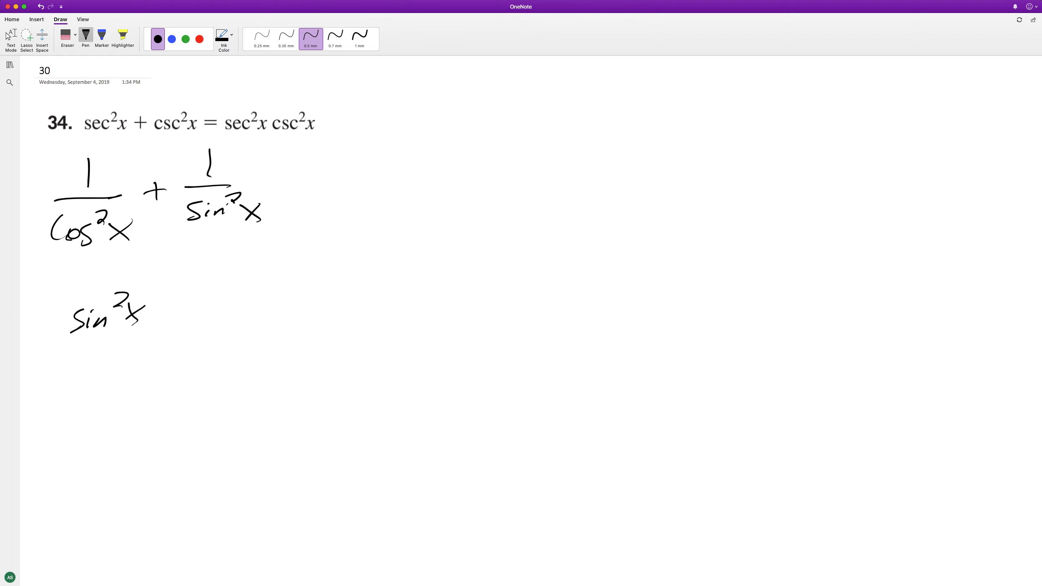
# Step: Ink the first fraction sin²x over cos²x sin²x
pyautogui.moveTo(59, 341); pyautogui.dragTo(160, 339)
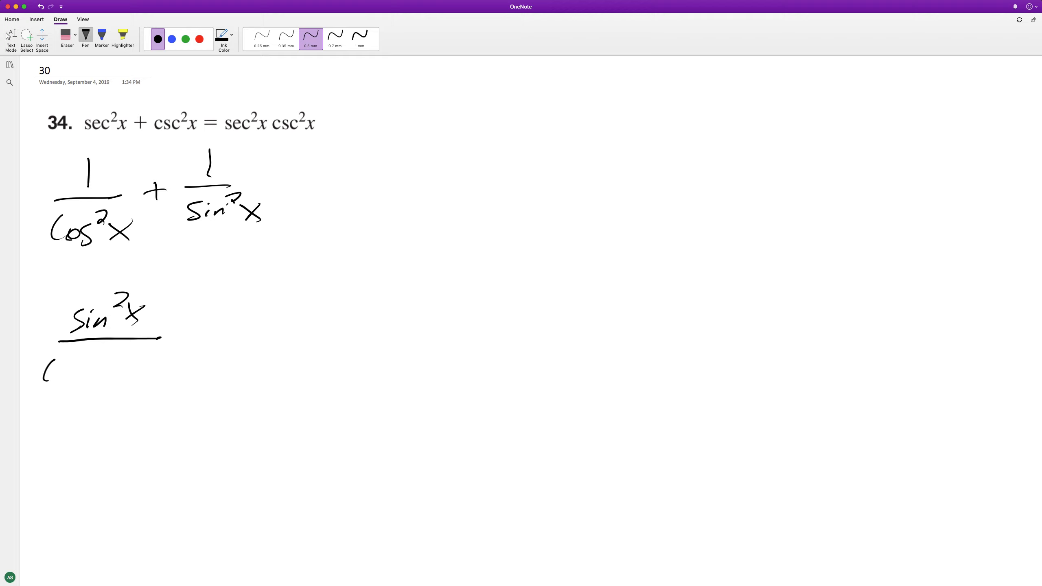
pyautogui.moveTo(41, 372); pyautogui.dragTo(136, 369)
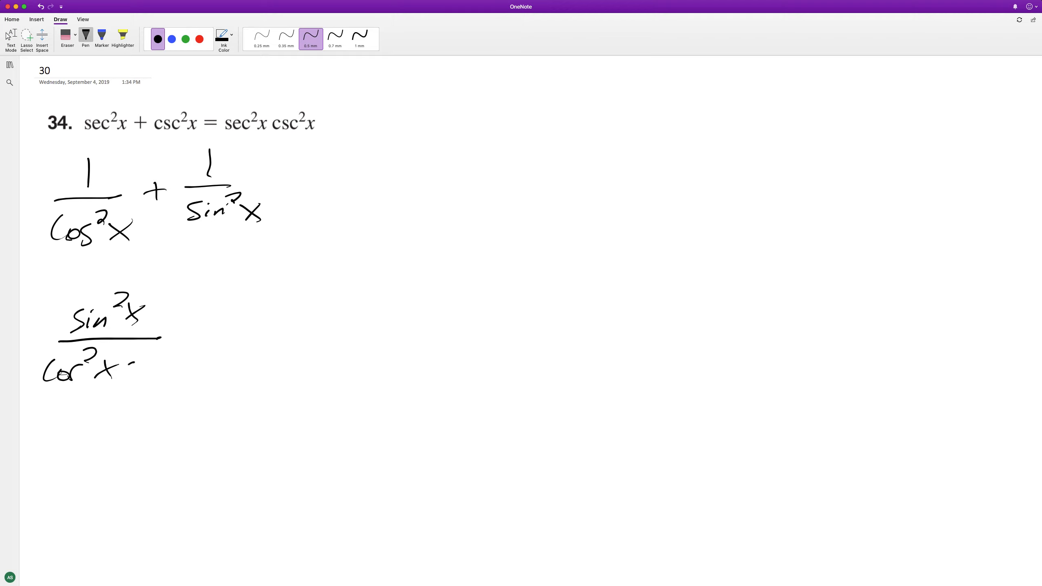
pyautogui.moveTo(113, 372); pyautogui.dragTo(193, 369)
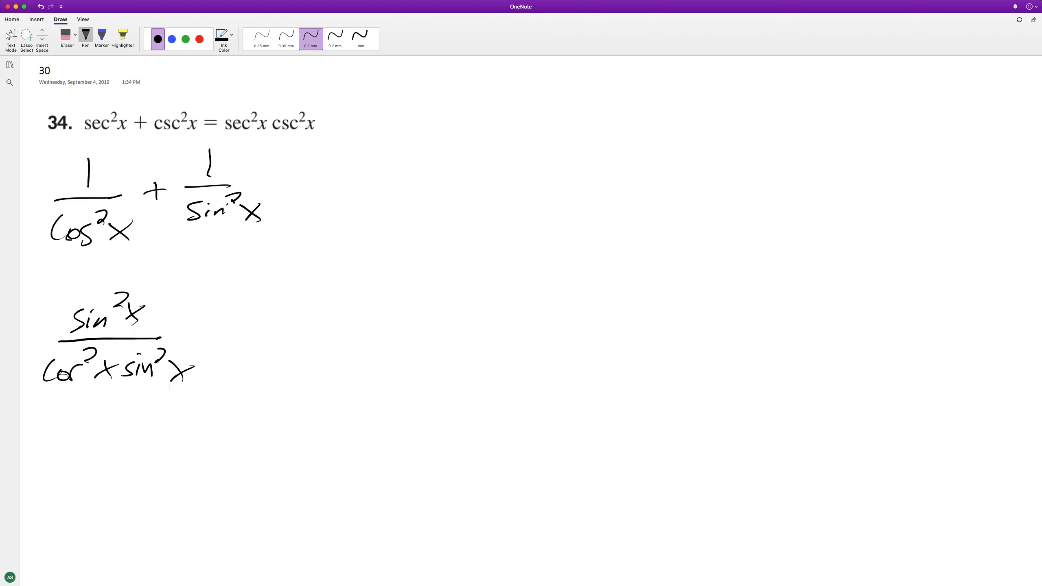
# Step: Add + cos²x over cos²x sin²x and begin the combined numerator below
pyautogui.moveTo(216, 322); pyautogui.dragTo(214, 340)
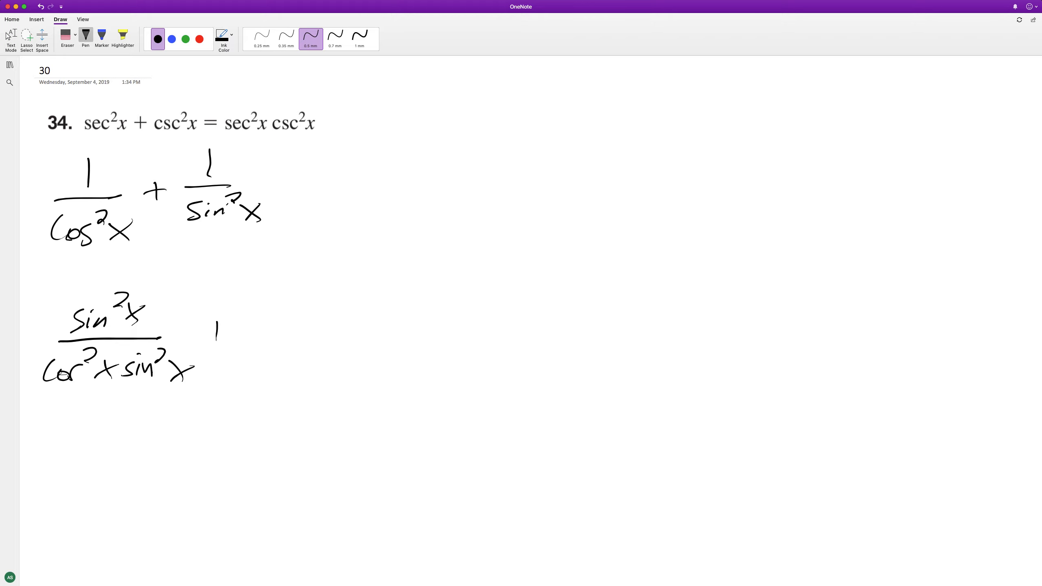
pyautogui.moveTo(210, 330); pyautogui.dragTo(229, 330)
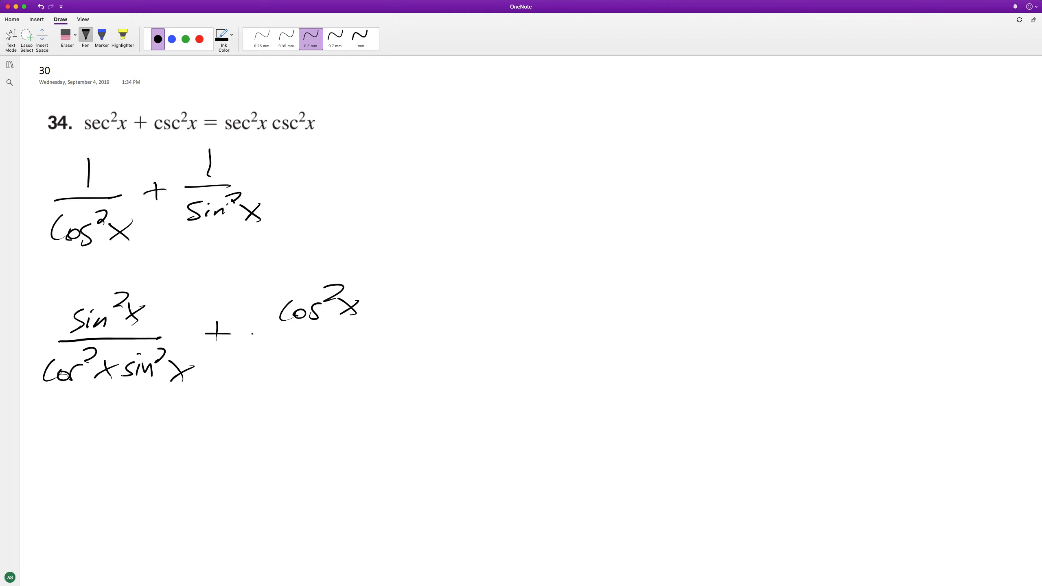
pyautogui.moveTo(249, 332); pyautogui.dragTo(370, 329)
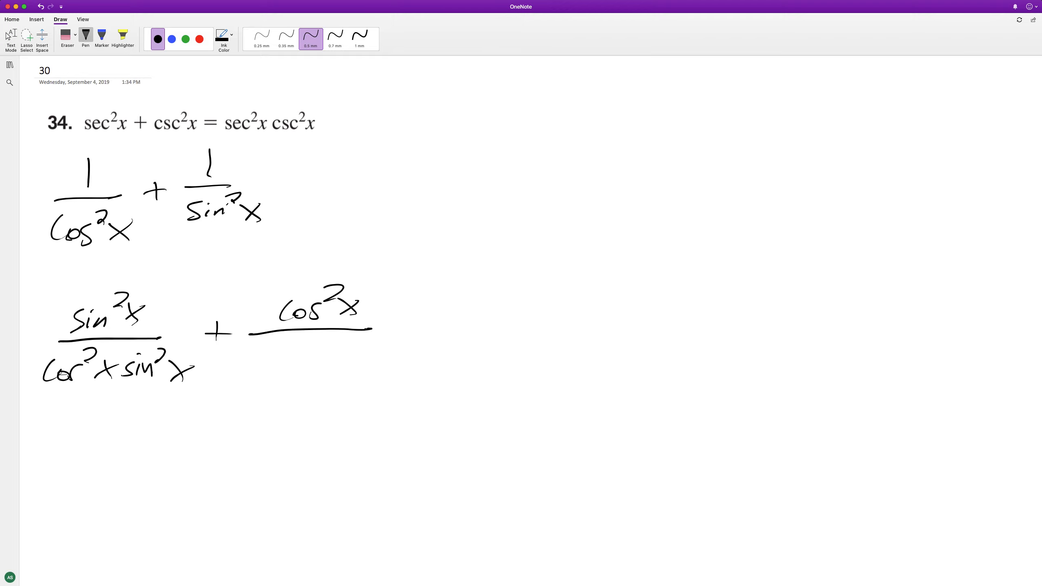
pyautogui.moveTo(246, 359); pyautogui.dragTo(289, 366)
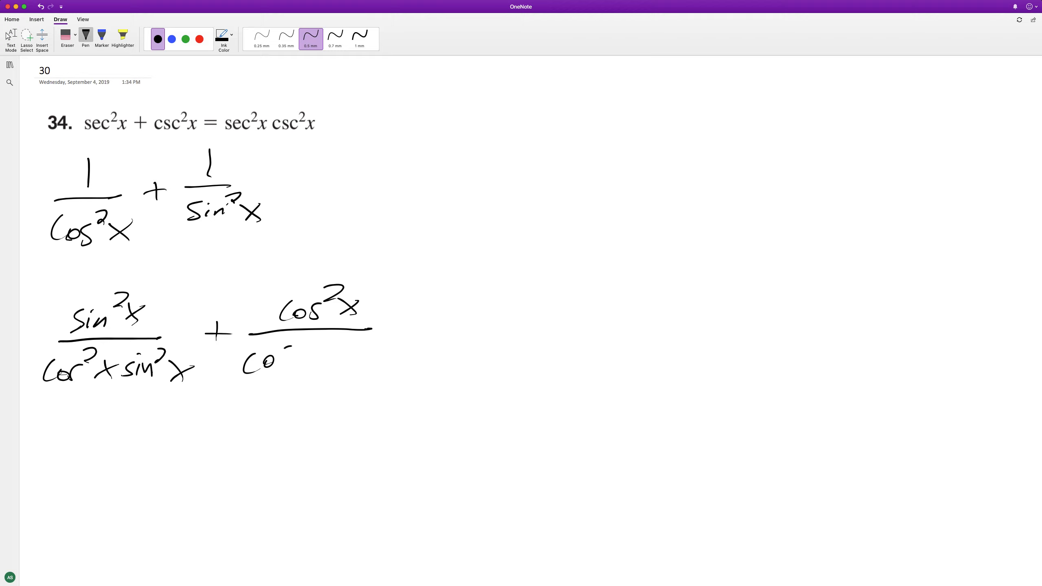
pyautogui.moveTo(279, 358); pyautogui.dragTo(352, 359)
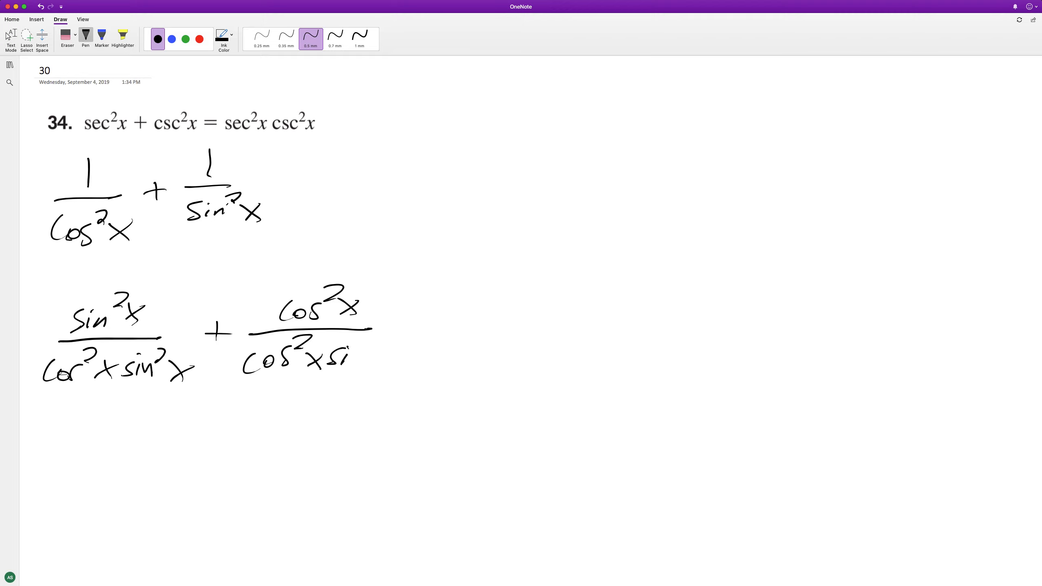
pyautogui.moveTo(375, 348); pyautogui.dragTo(409, 369)
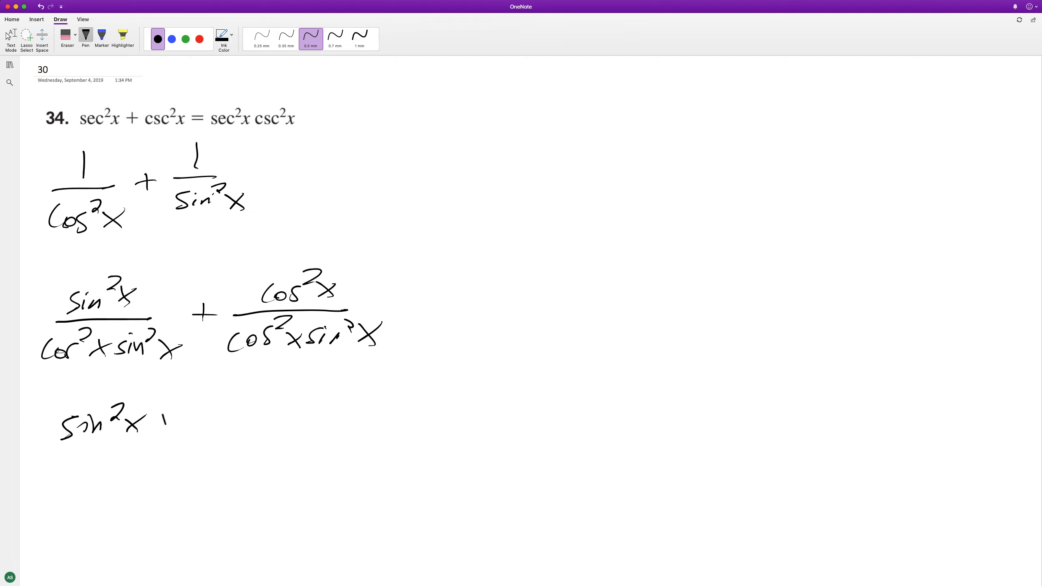
# Step: Ink + cos²x over cos²x sin²x, blot out the numerator, write 1, and add '='
pyautogui.moveTo(156, 419); pyautogui.dragTo(256, 425)
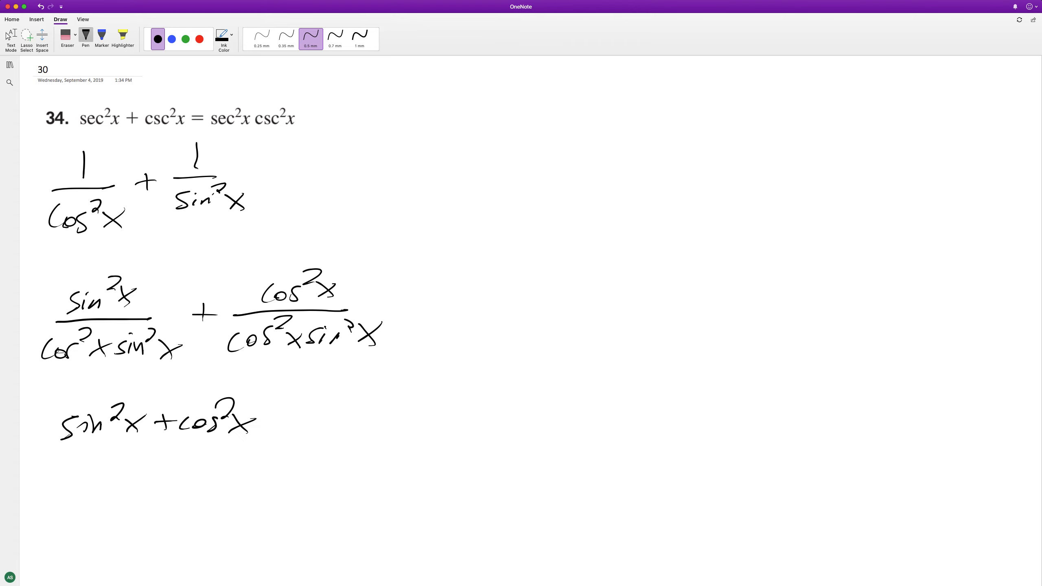
pyautogui.moveTo(38, 454); pyautogui.dragTo(274, 452)
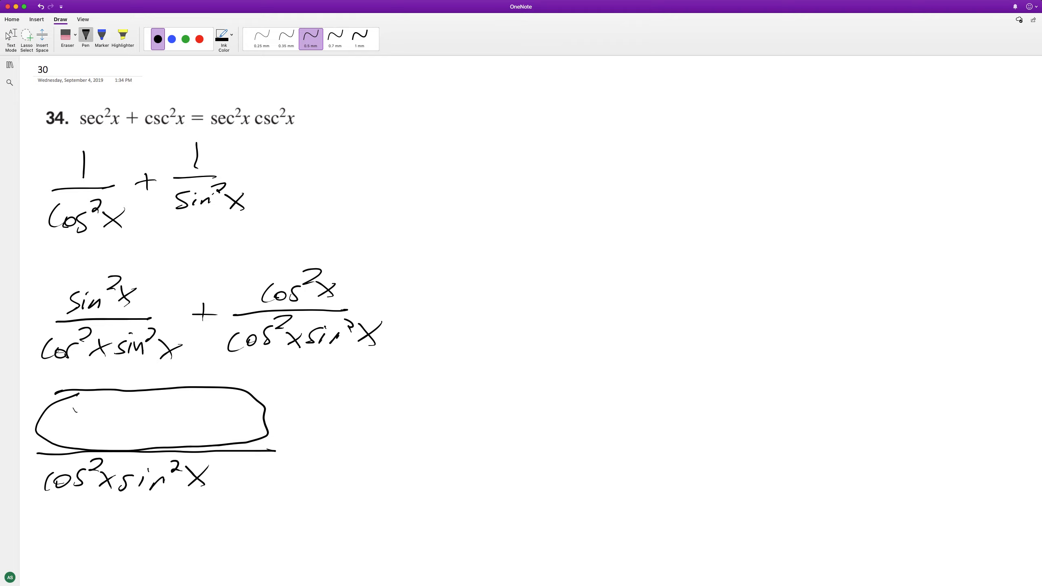
pyautogui.moveTo(140, 405); pyautogui.dragTo(139, 432)
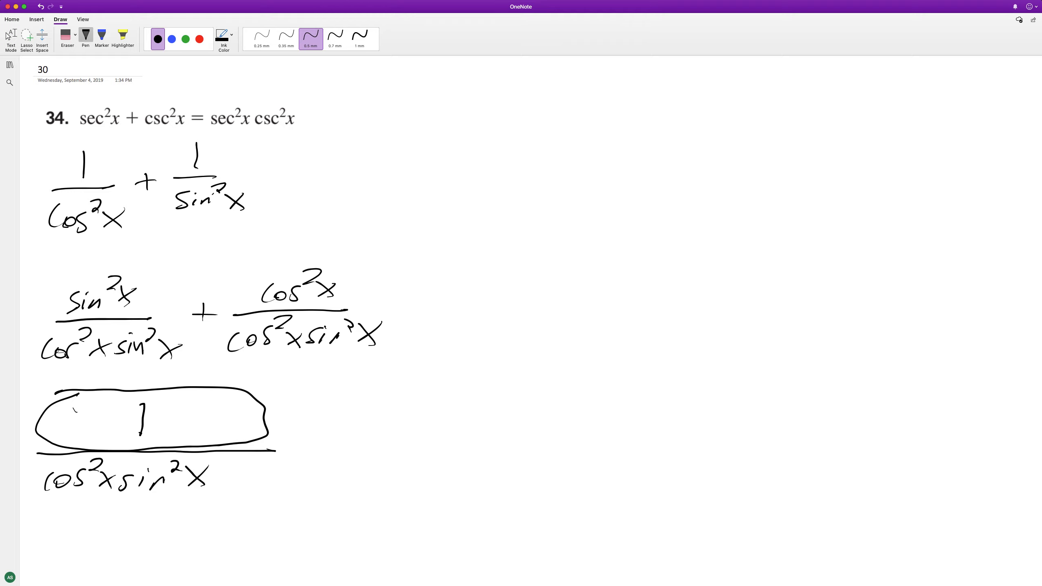
pyautogui.moveTo(302, 452); pyautogui.dragTo(329, 460)
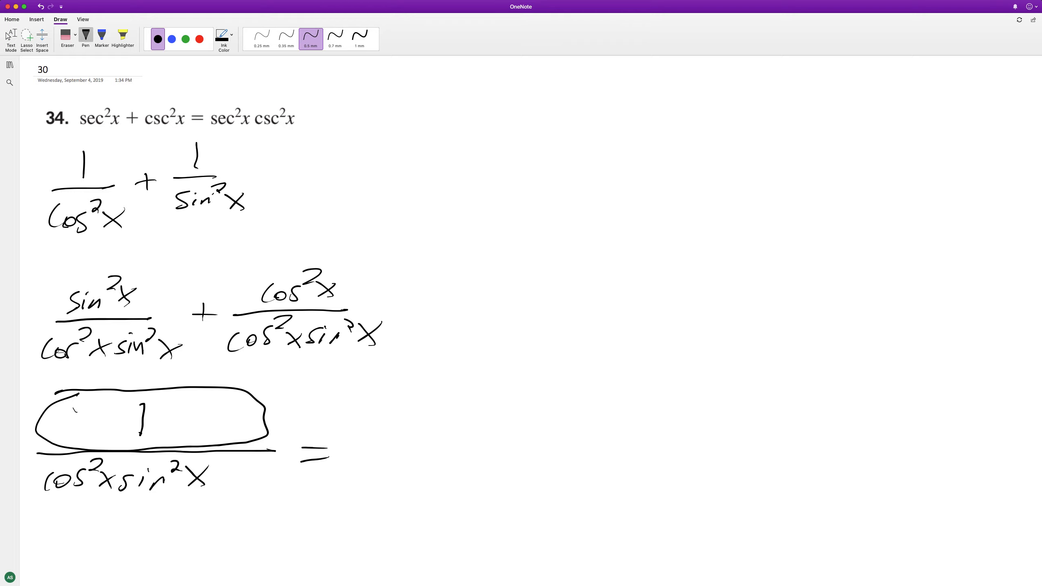
# Step: Ink 1/cos²x · 1/sin²x, then sec²x · csc²x after the equals sign
pyautogui.moveTo(419, 372); pyautogui.dragTo(406, 465)
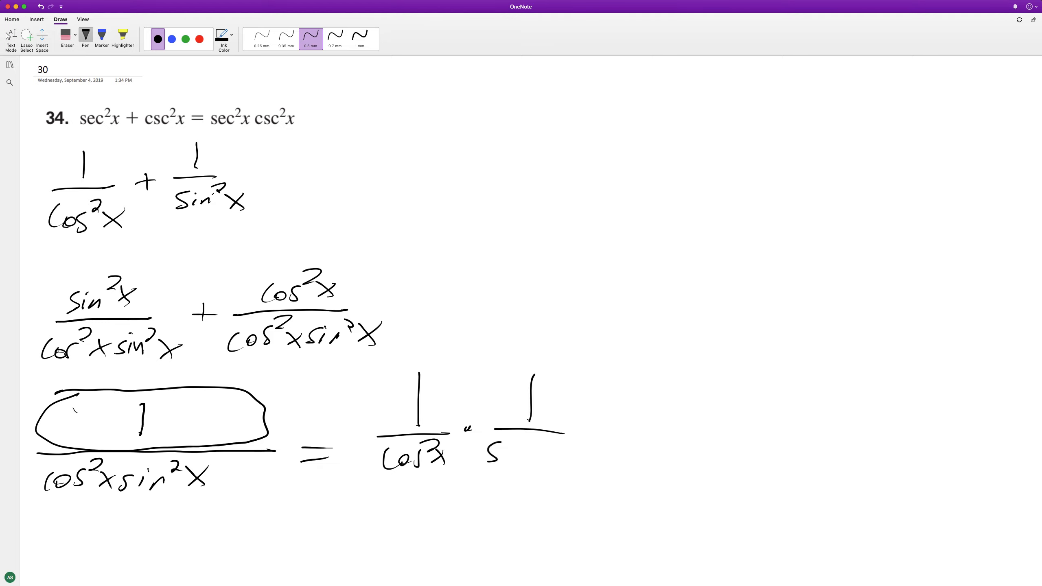
pyautogui.moveTo(488, 455); pyautogui.dragTo(565, 452)
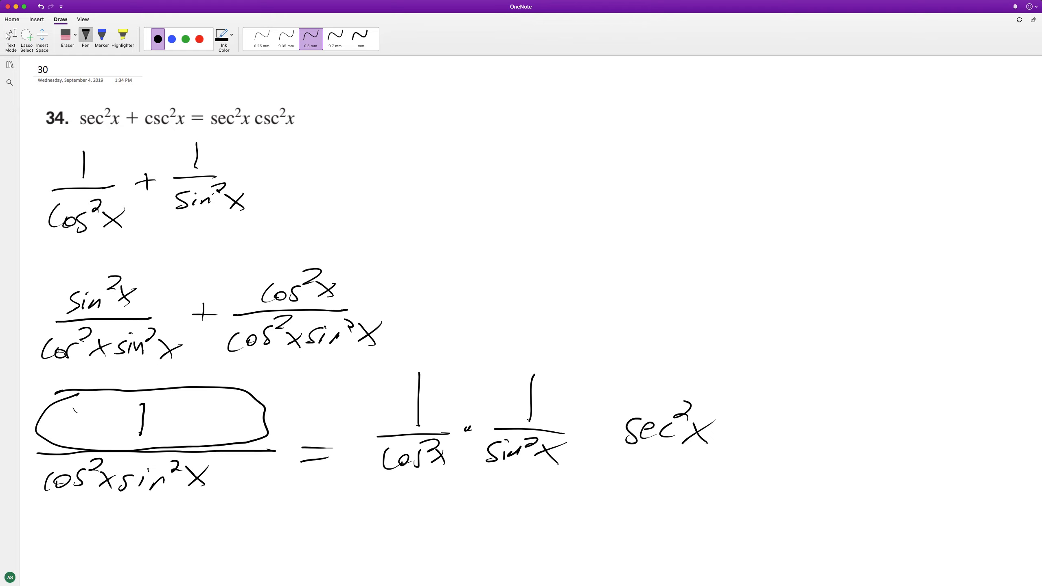
pyautogui.moveTo(724, 431); pyautogui.dragTo(777, 432)
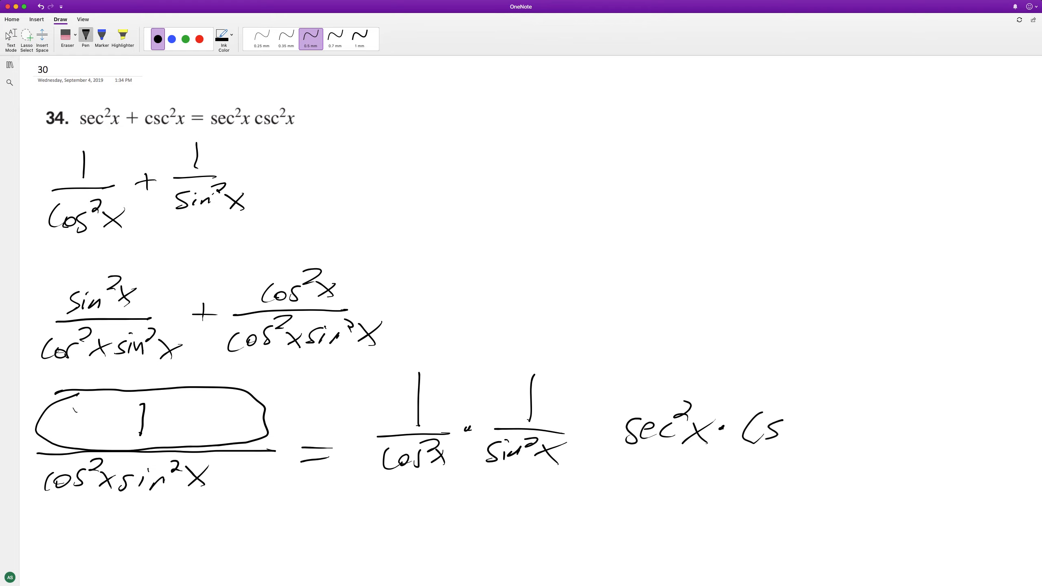
pyautogui.moveTo(751, 425); pyautogui.dragTo(857, 411)
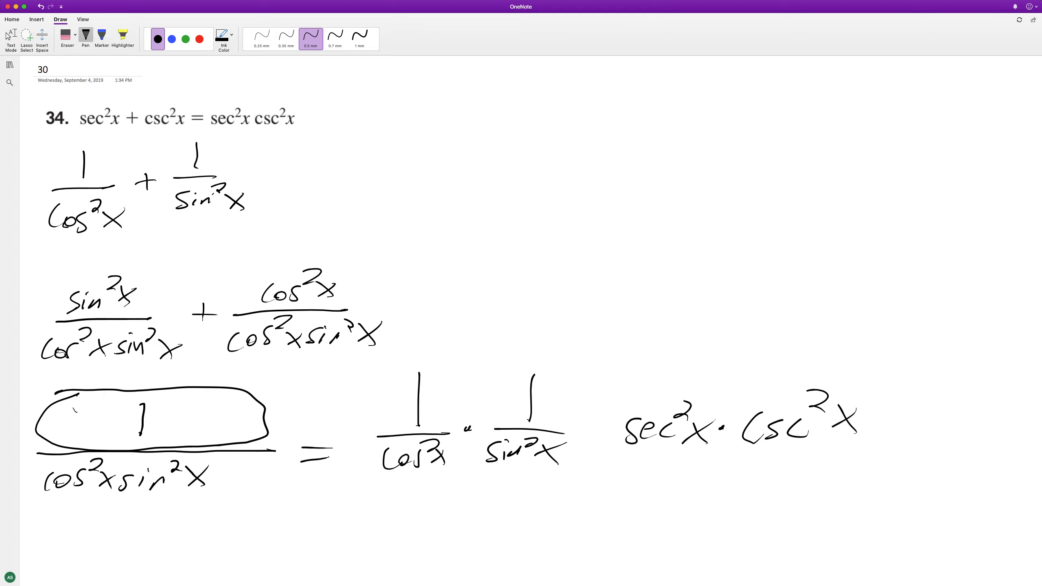